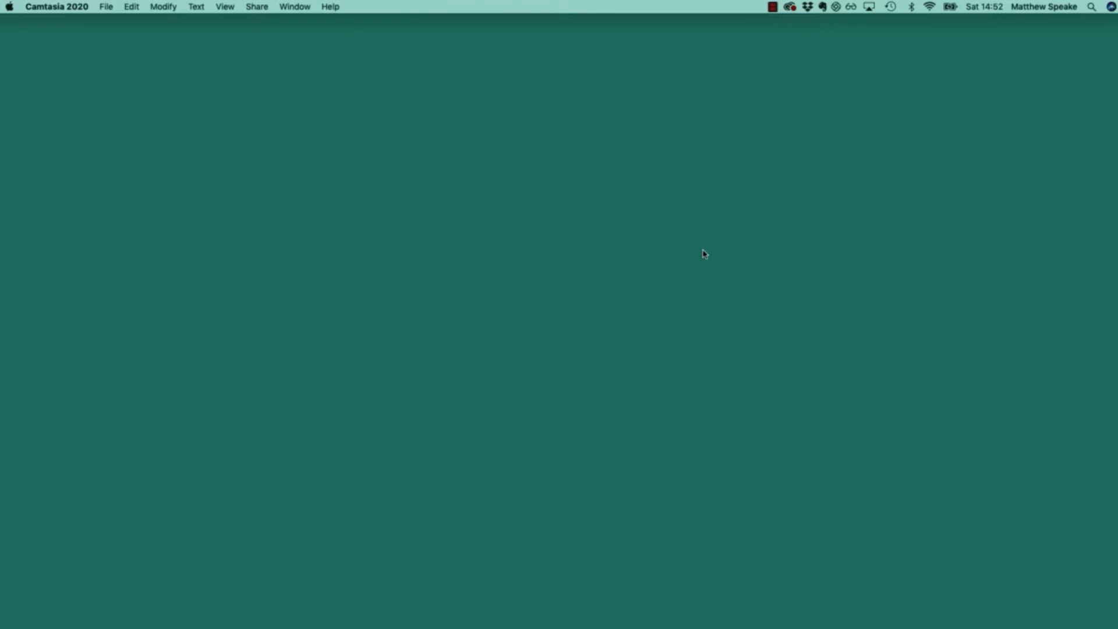
Step: Launch Terminal and cd into ~/Downloads/demo
text(te)
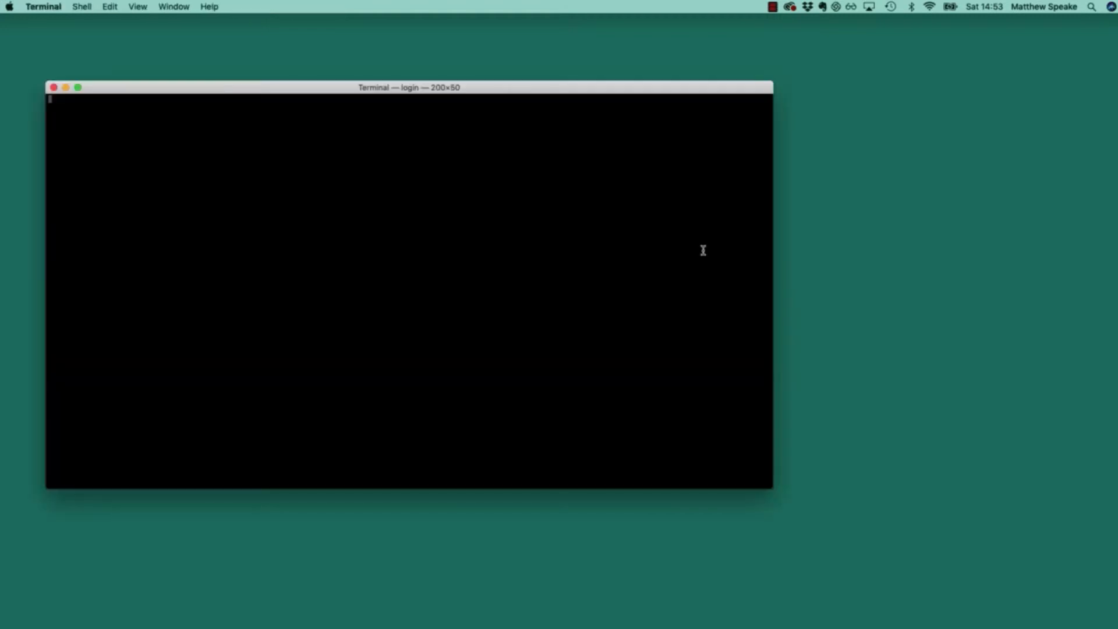
text(cd ~/Downloads/)
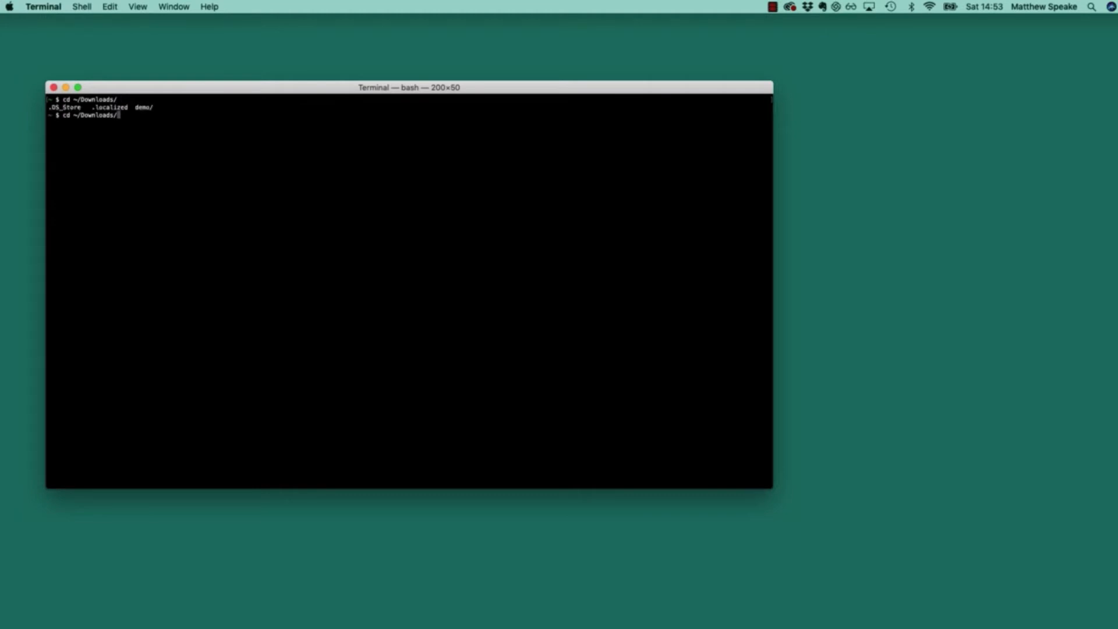
text(de)
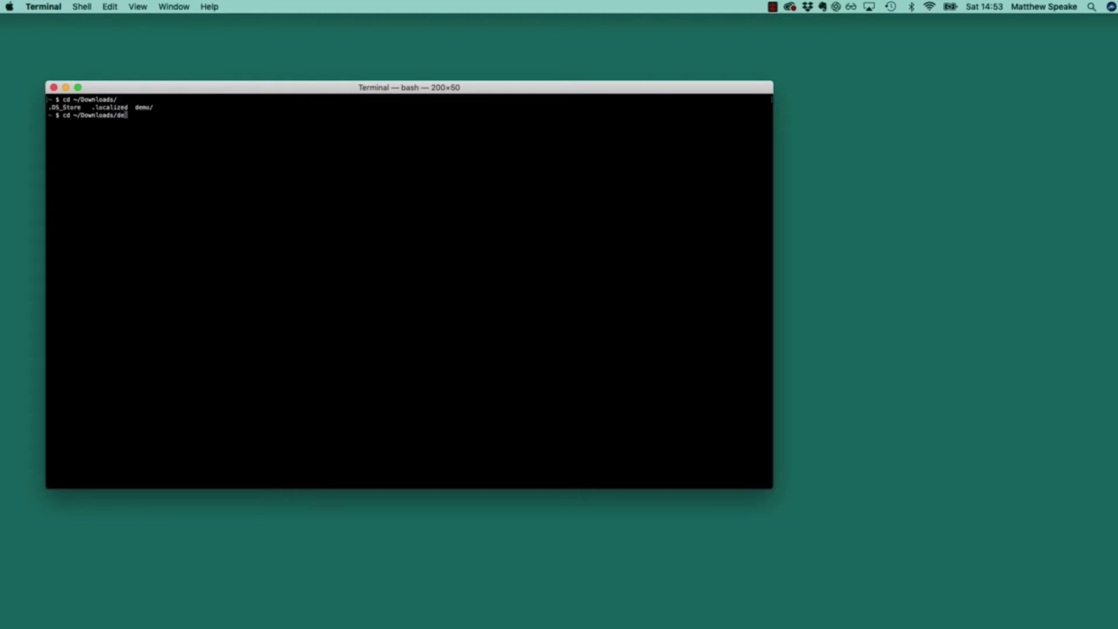
text(mo)
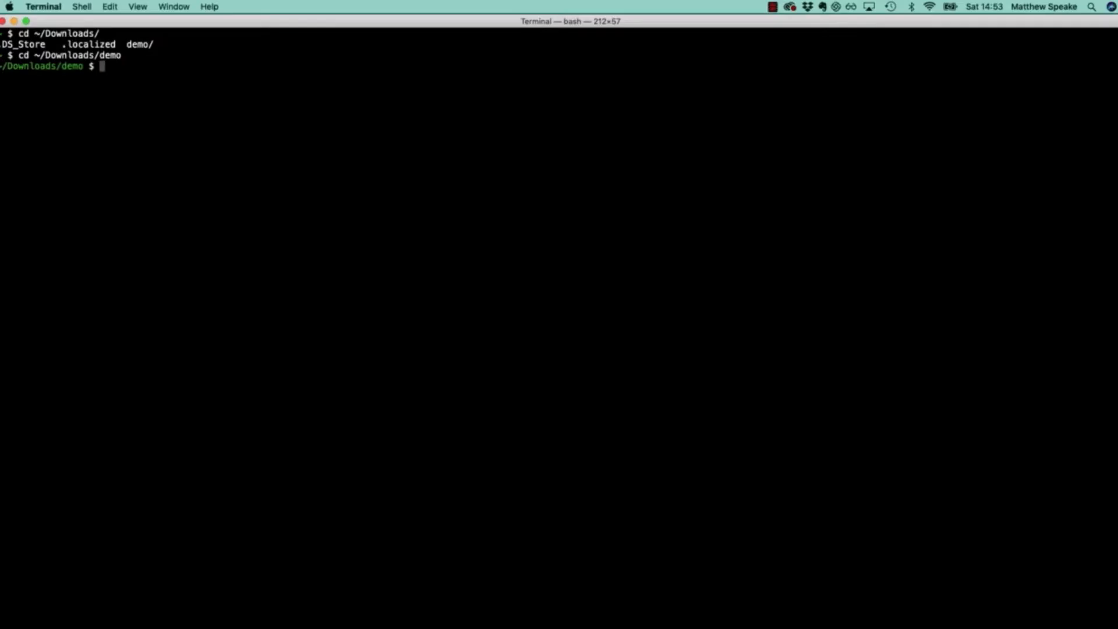
Step: Run ll to list the project files (mvnw, pom.xml, .mvn, src) and start an open command
text(ll)
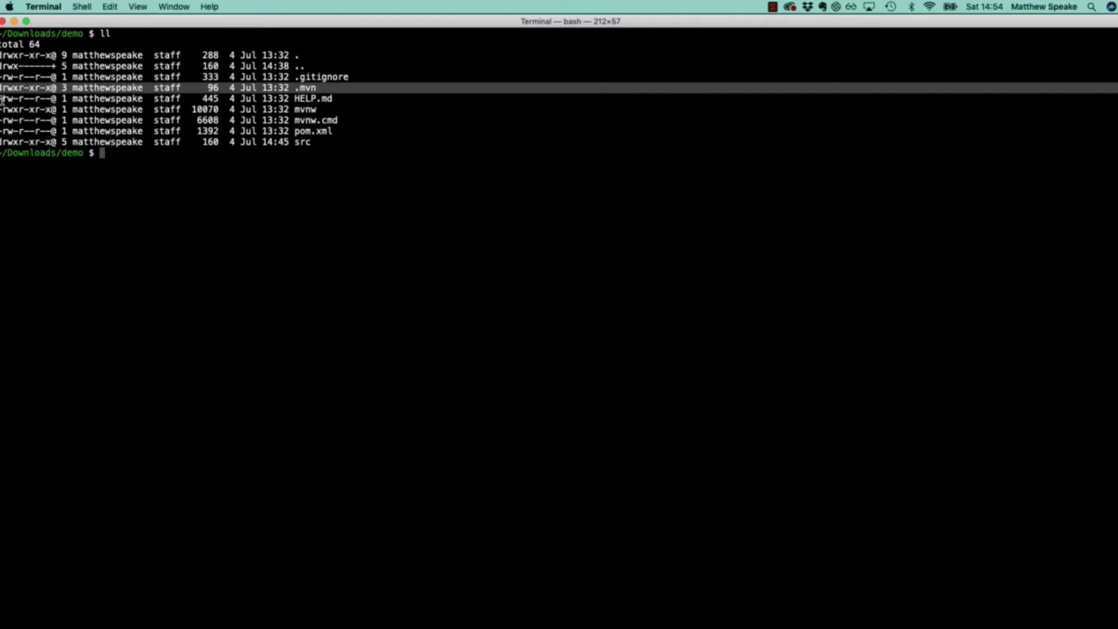
text(open)
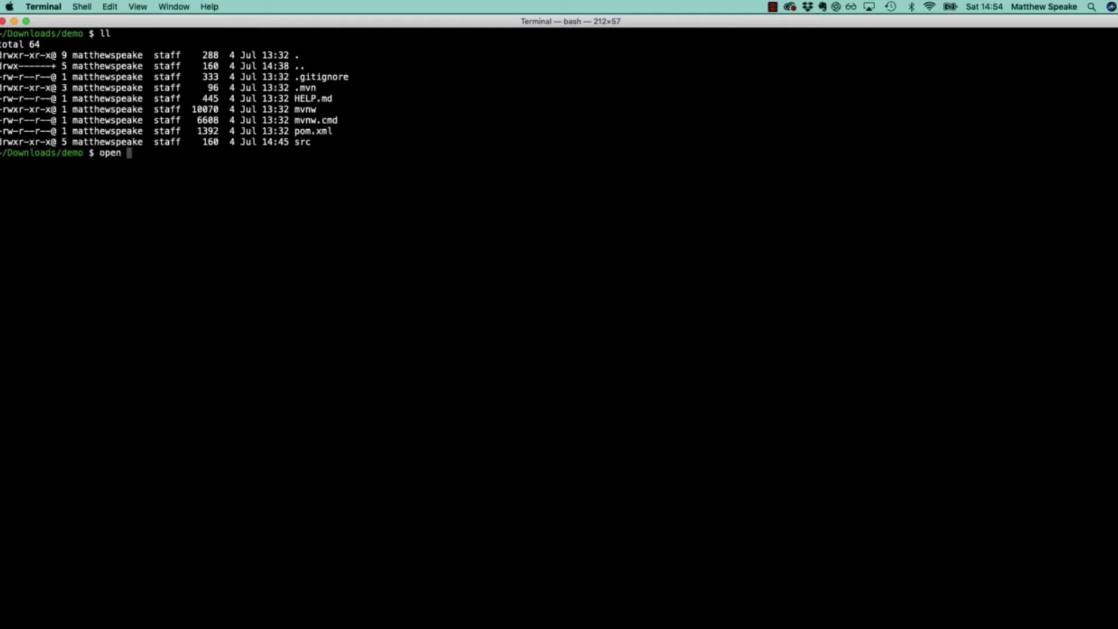
Step: Show the .mvn folder in Finder and look inside its wrapper subfolder
key(enter)
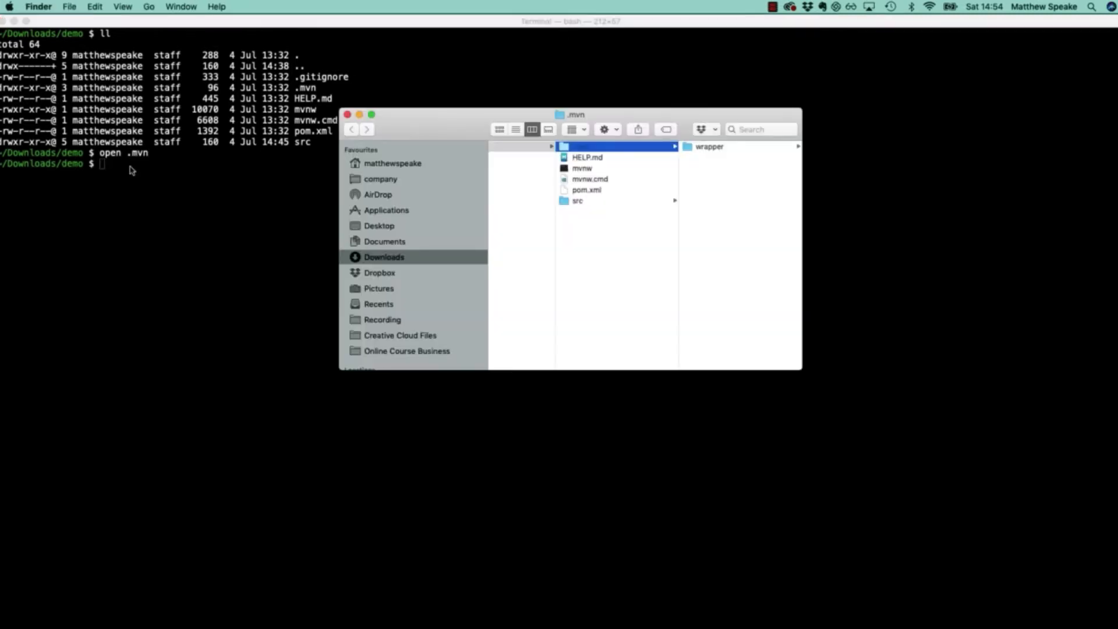
mouse_move(684, 153)
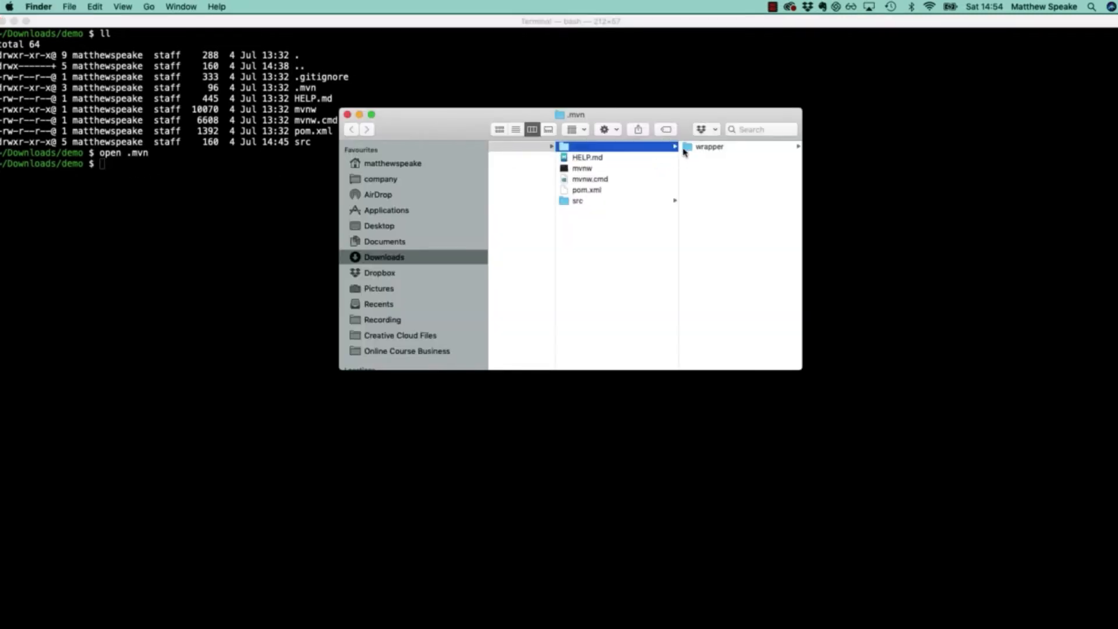
click(710, 146)
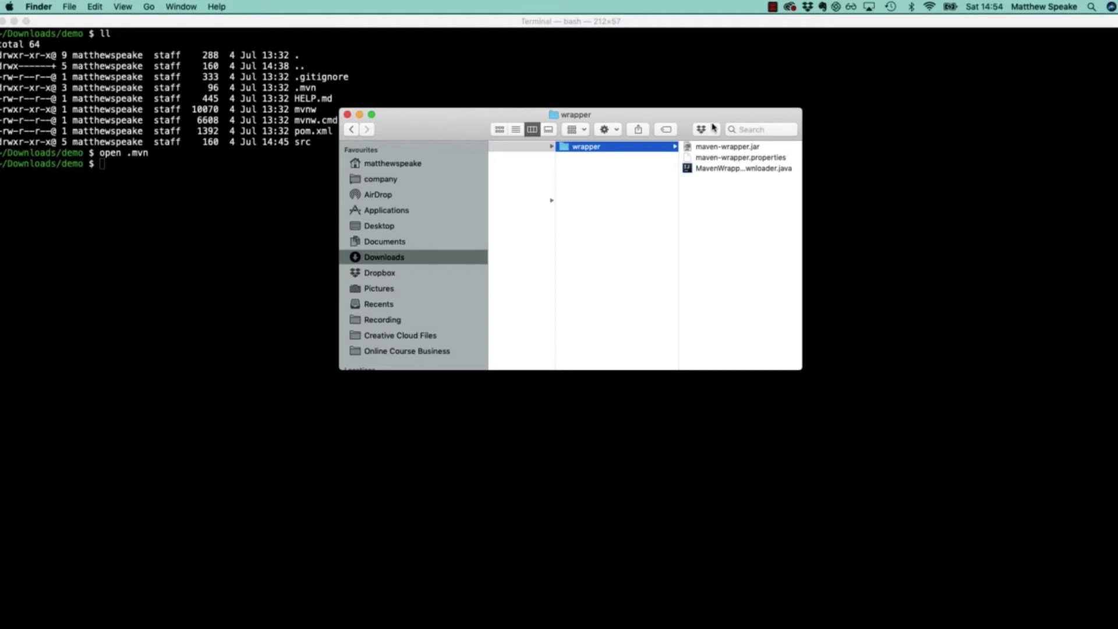
mouse_move(702, 129)
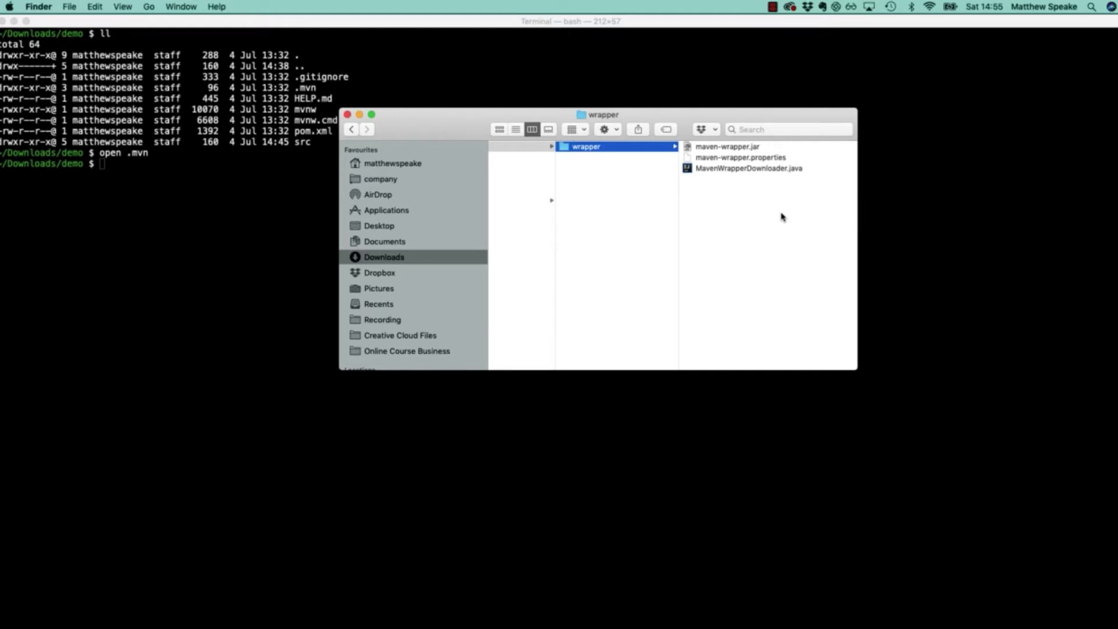
mouse_move(328, 129)
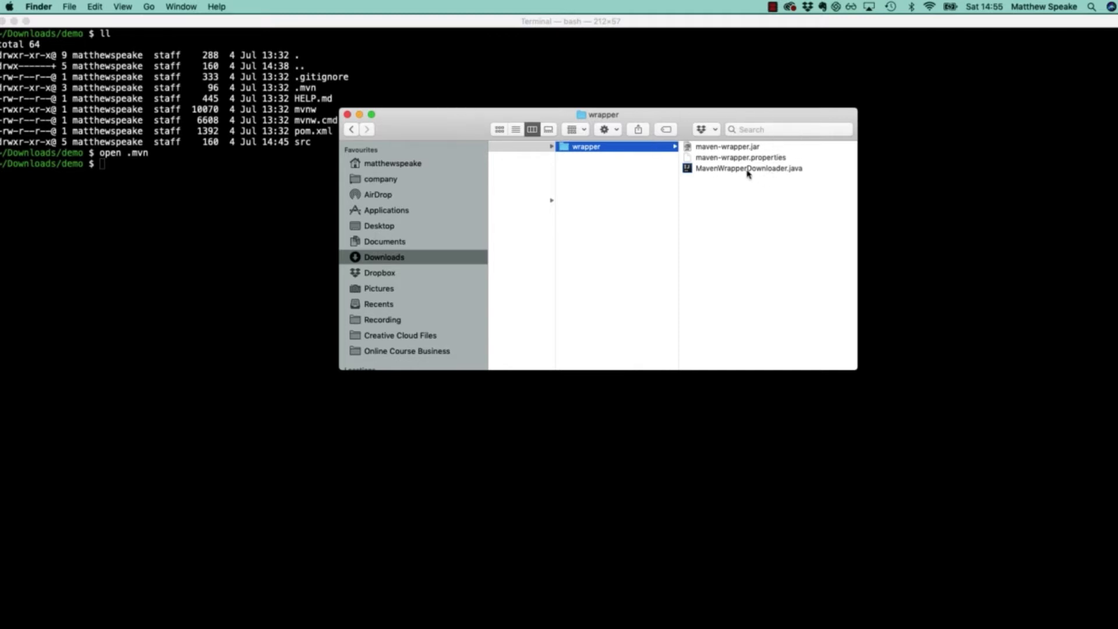
mouse_move(756, 174)
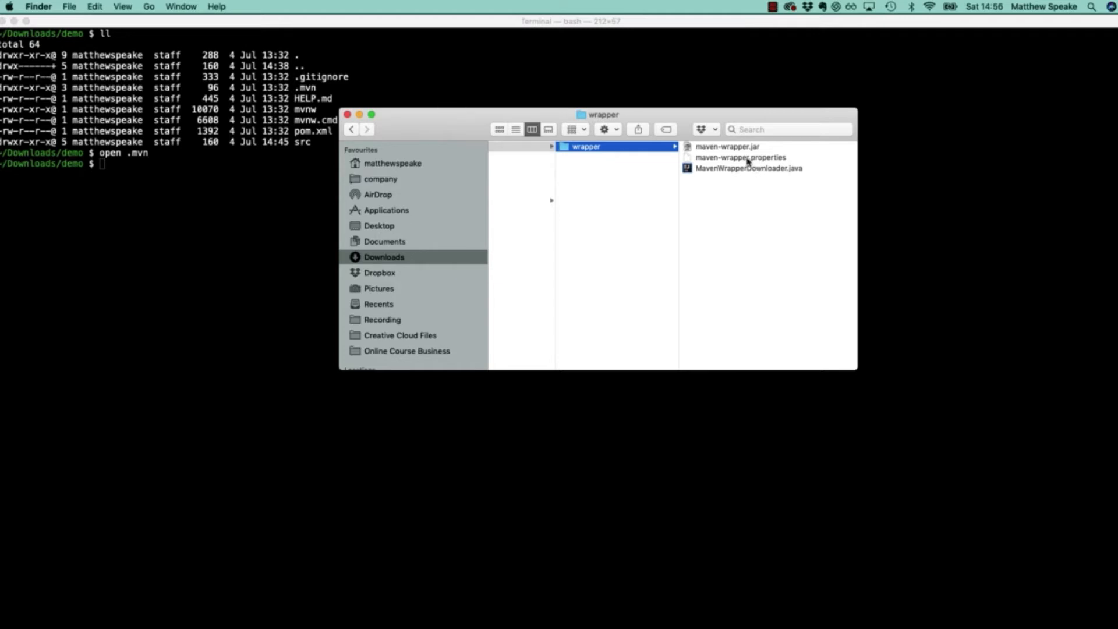
mouse_move(240, 176)
text(cat)
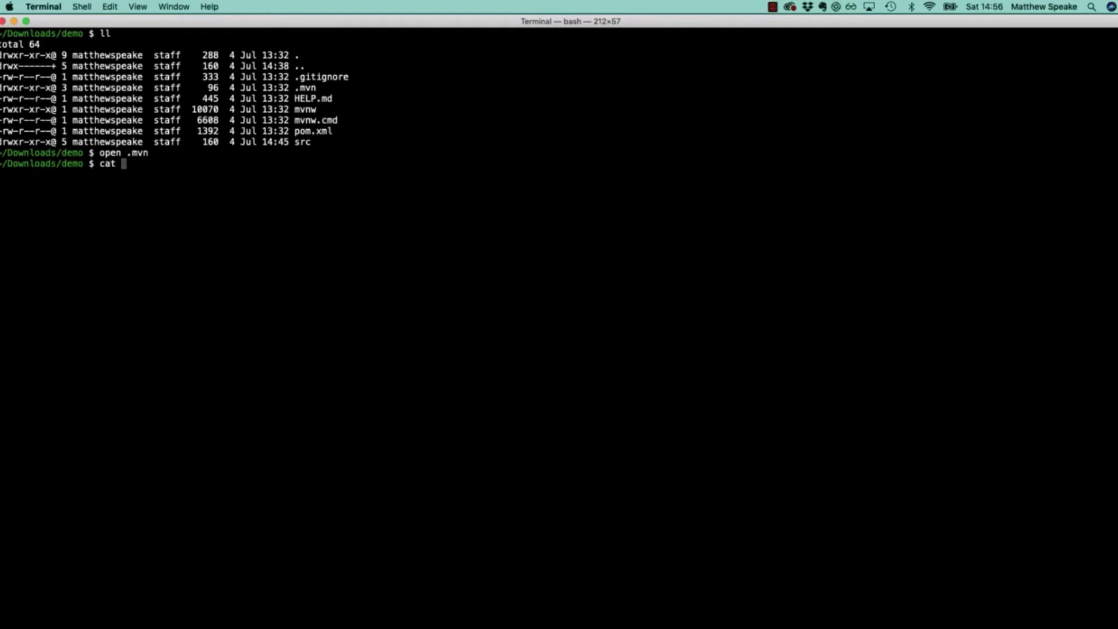
Step: Cat .mvn/wrapper/maven-wrapper.properties to print its contents
text(.mvn/wrapper/)
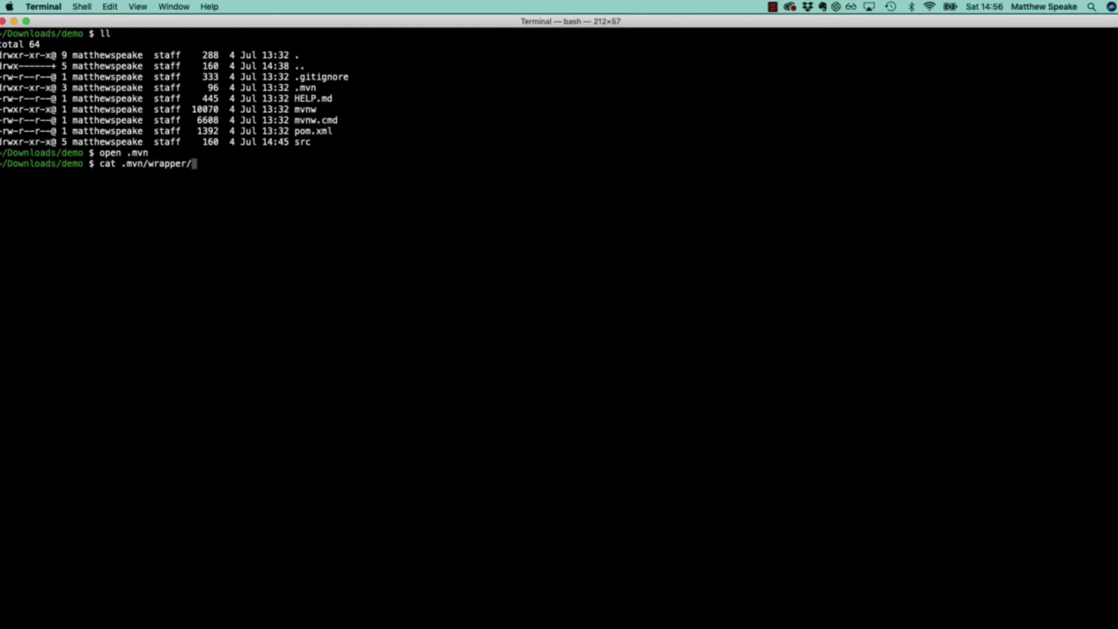
text(maven-wrapper.)
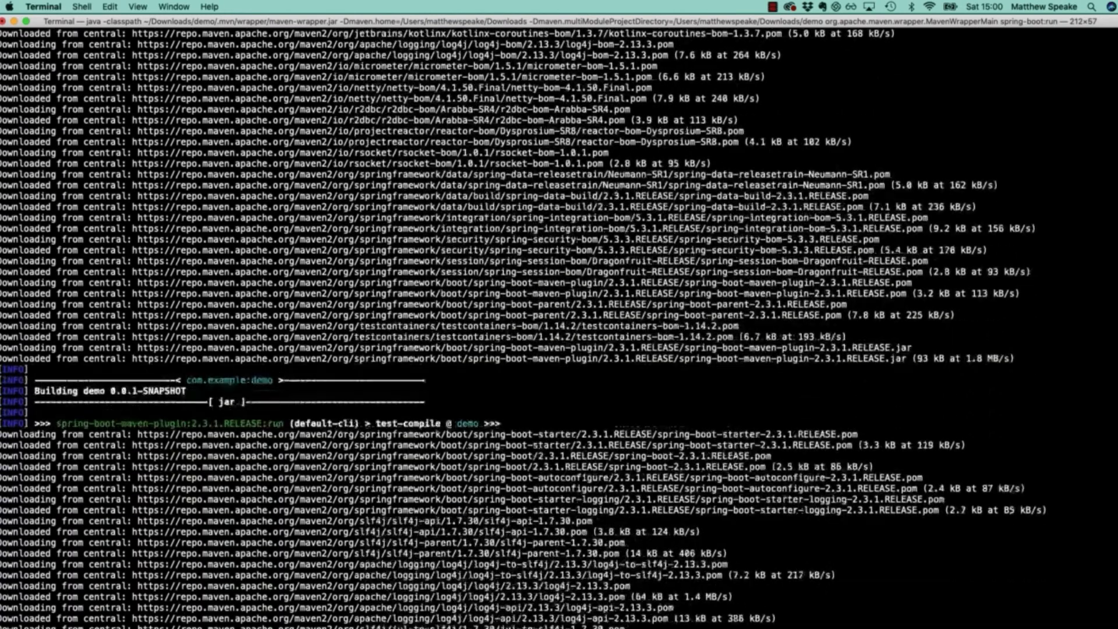
Step: Follow the spring-boot:run output down to DemoApplication started and BUILD SUCCESS
scroll(down, 3)
text(./mvnw spring-boot:run)
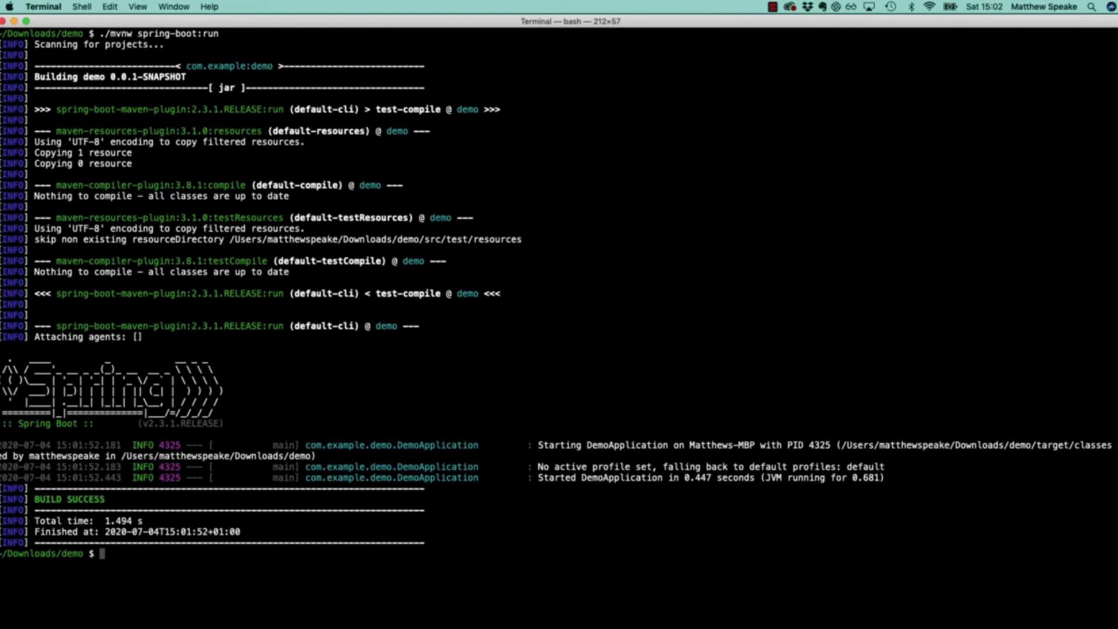
Step: Show ~/.m2/repository in Finder and browse into org > springframework > boot
text(open ~/)
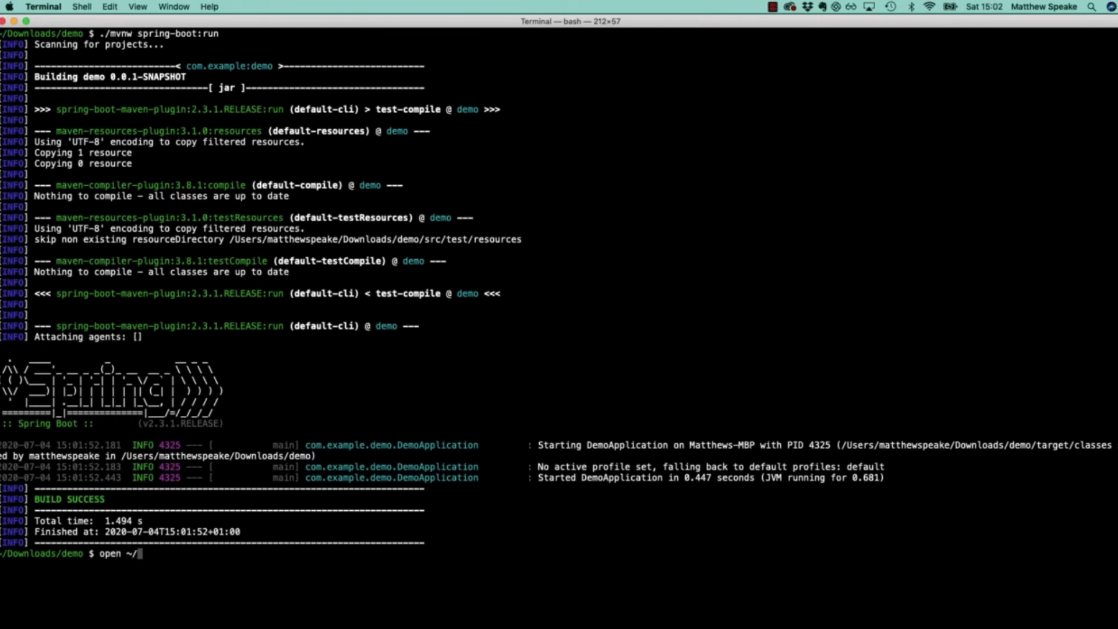
text(.m2/re)
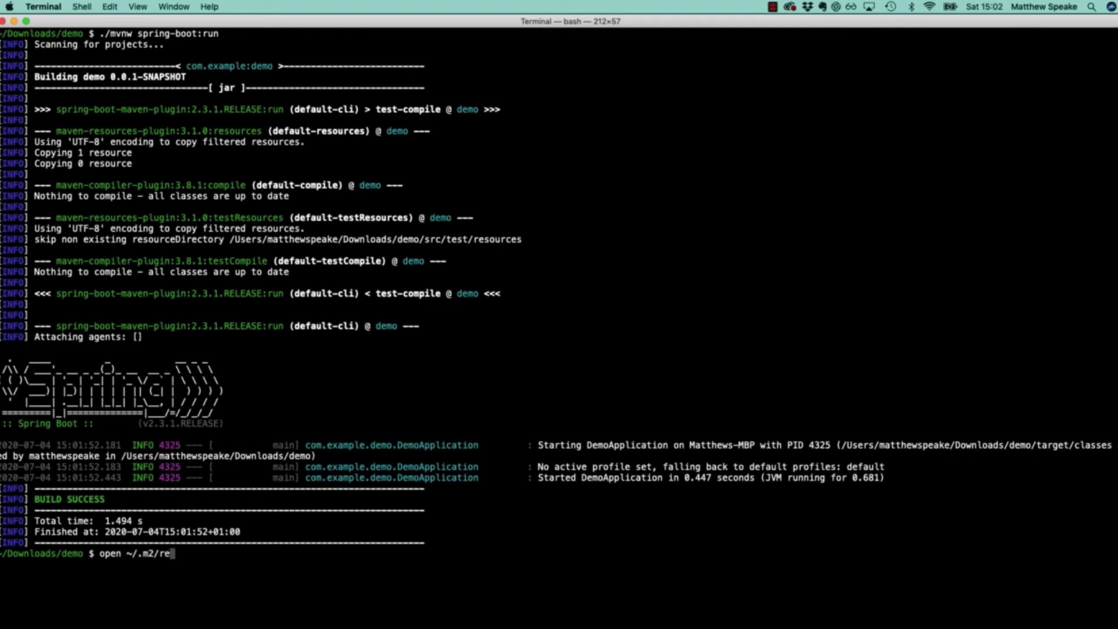
text(pository/)
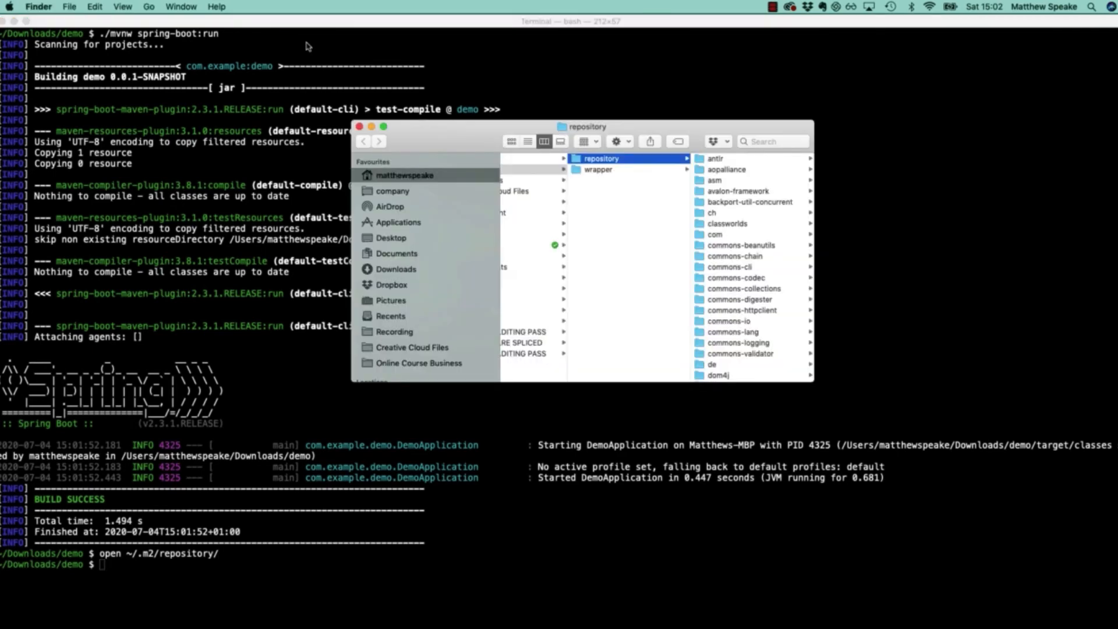
mouse_move(729, 229)
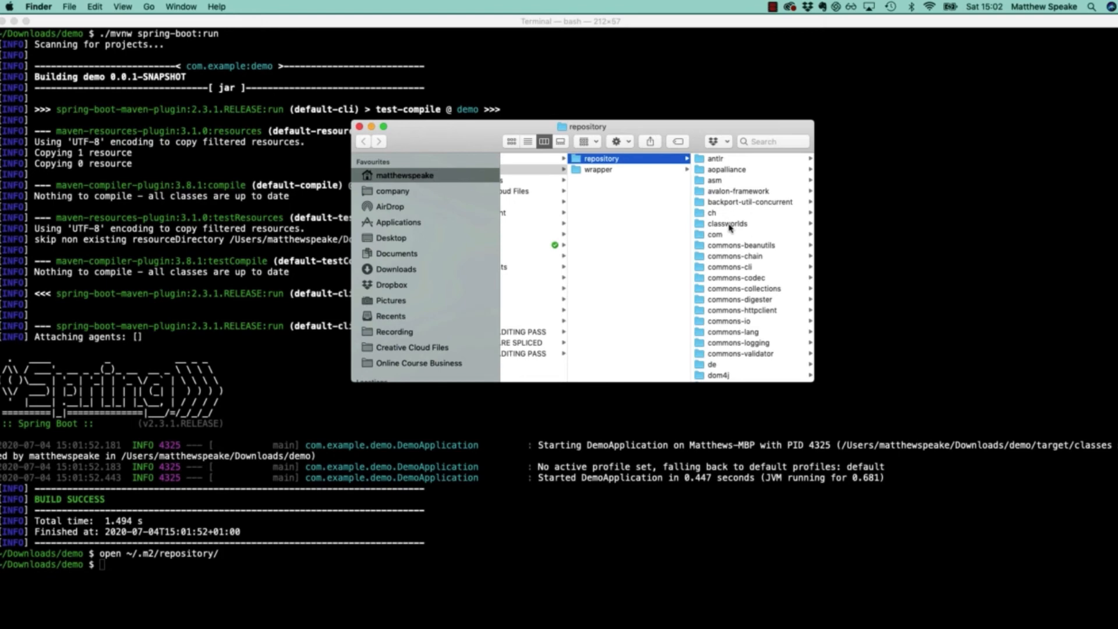
scroll(down, 3)
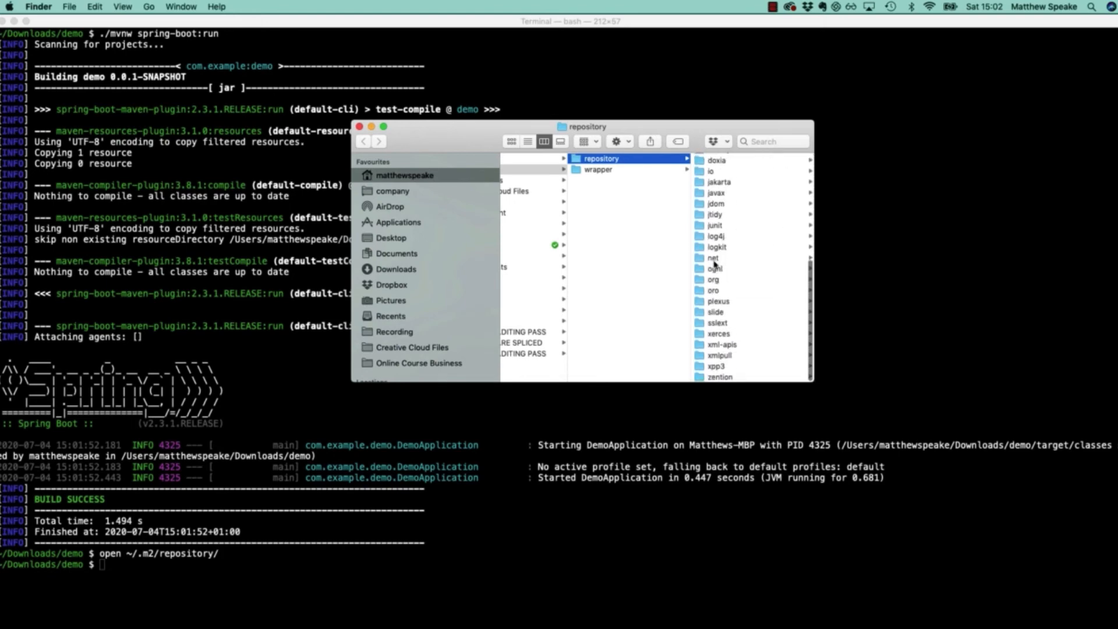
click(600, 322)
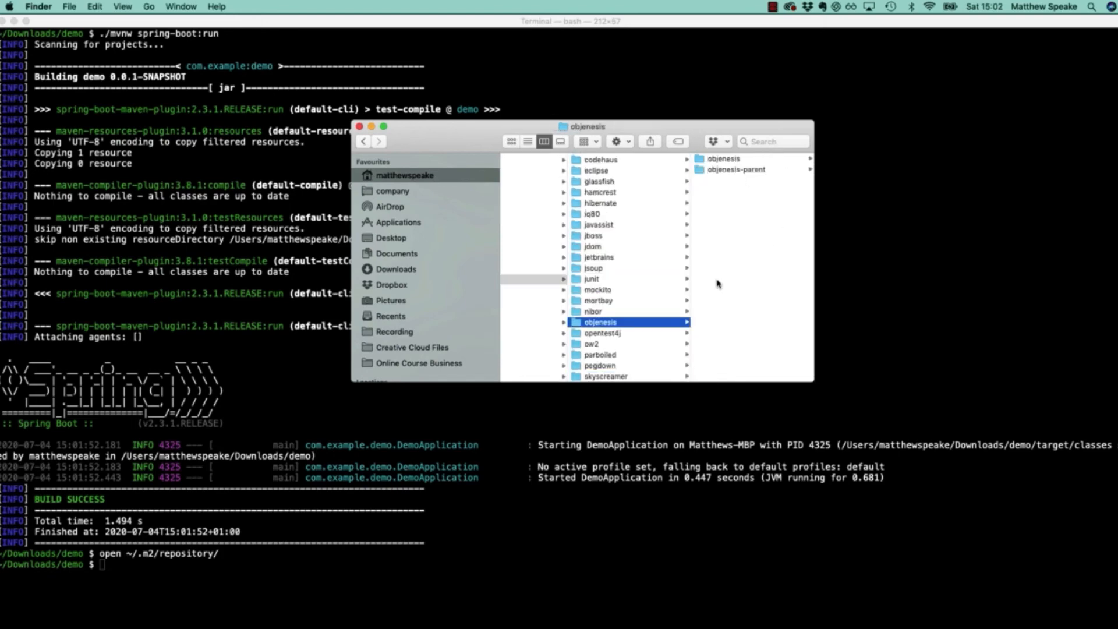
click(613, 376)
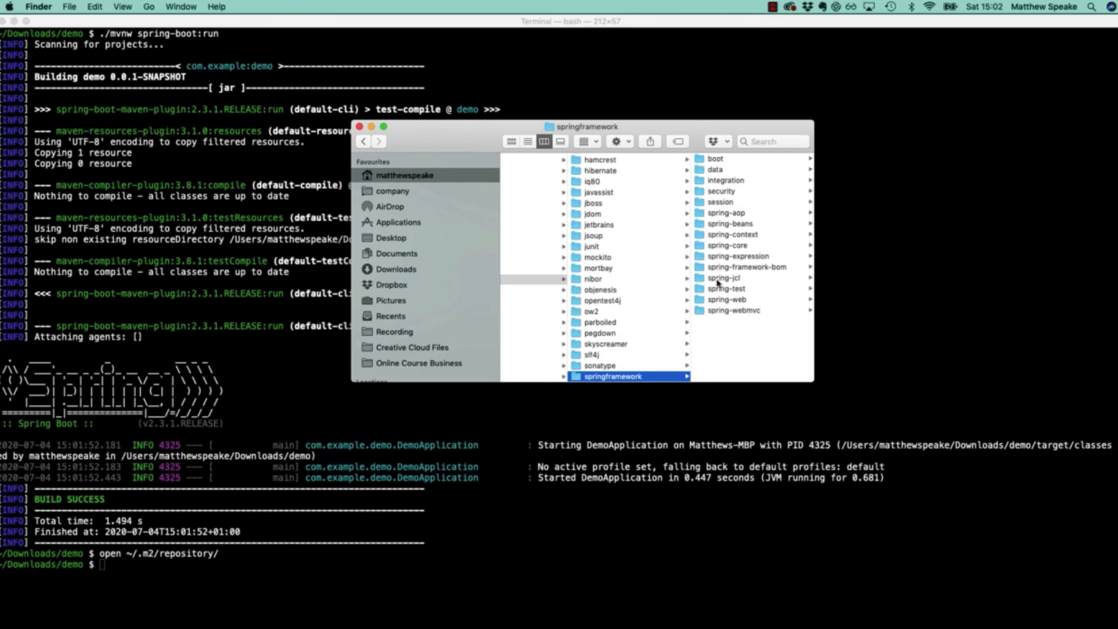
click(714, 159)
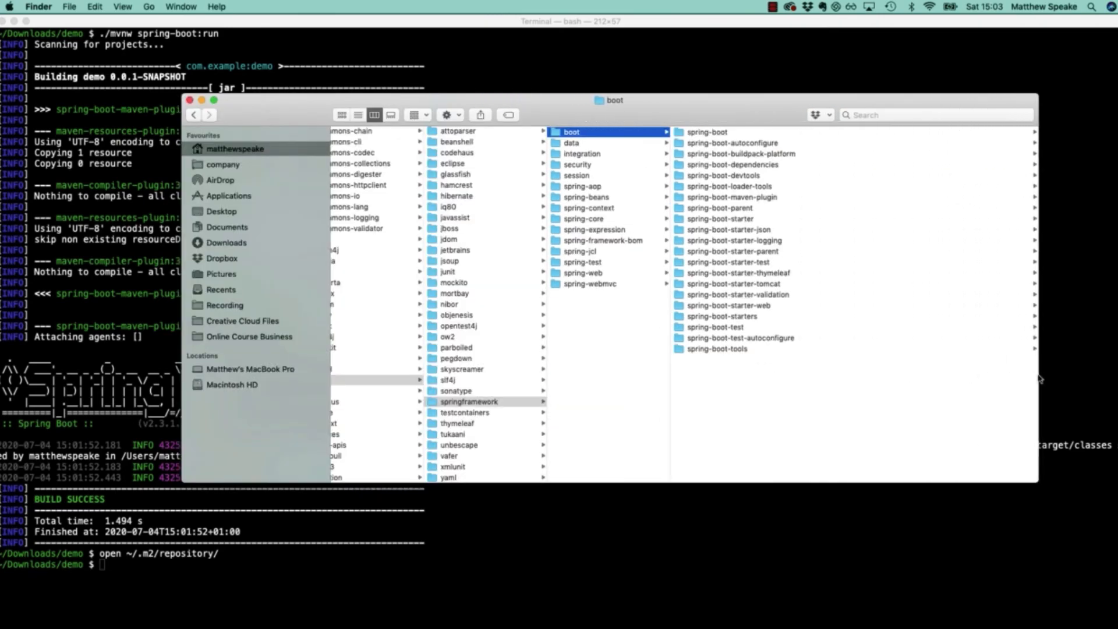
Step: Drill into spring-boot/2.3.1.RELEASE to find spring-boot-2.3.1.RELEASE.jar
click(709, 132)
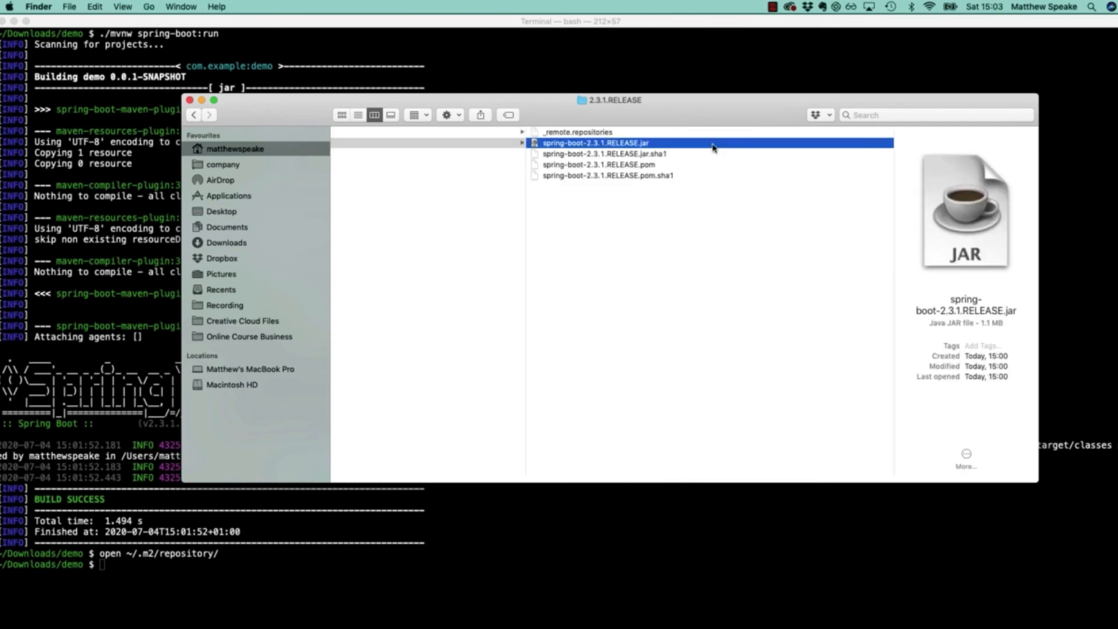
mouse_move(886, 321)
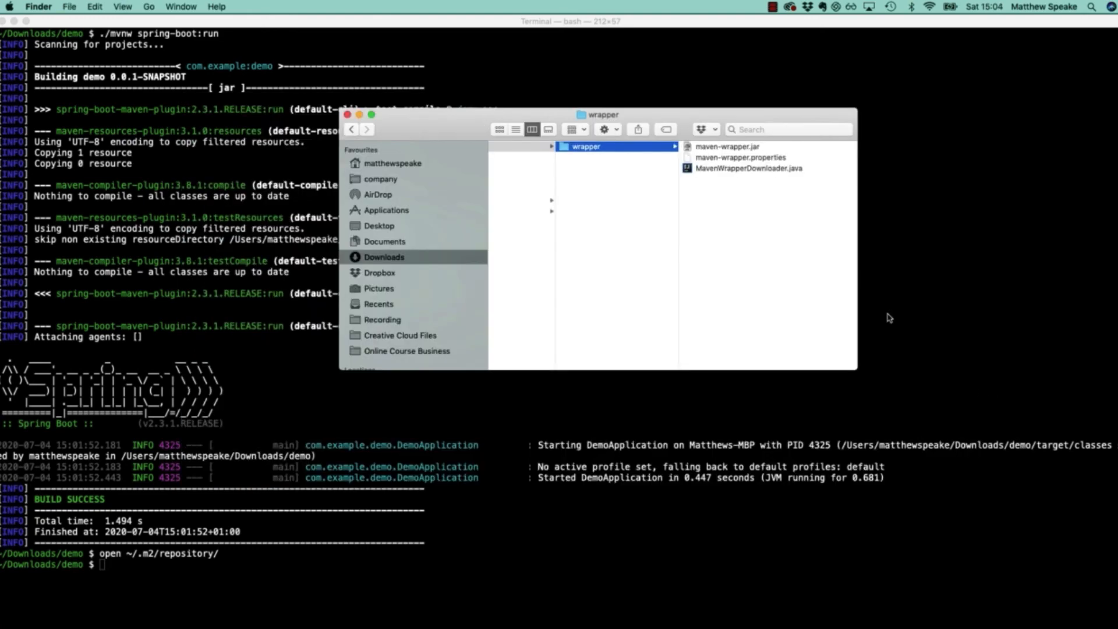
Step: Close the leftover Finder window, run ./mvnw clean and begin ./mvnw compile
click(347, 113)
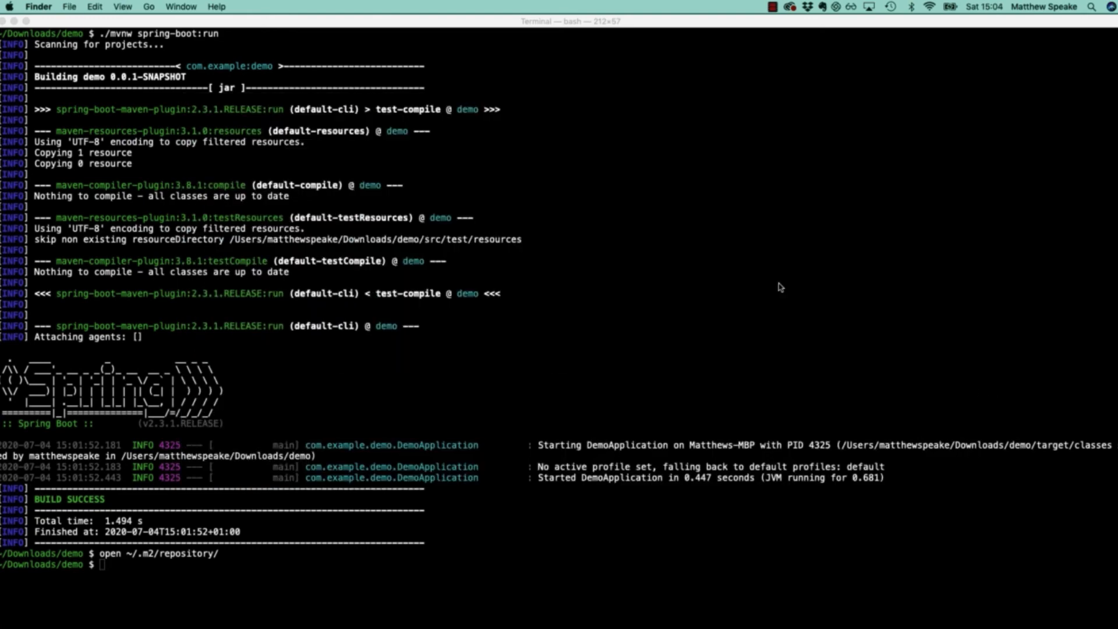
mouse_move(298, 576)
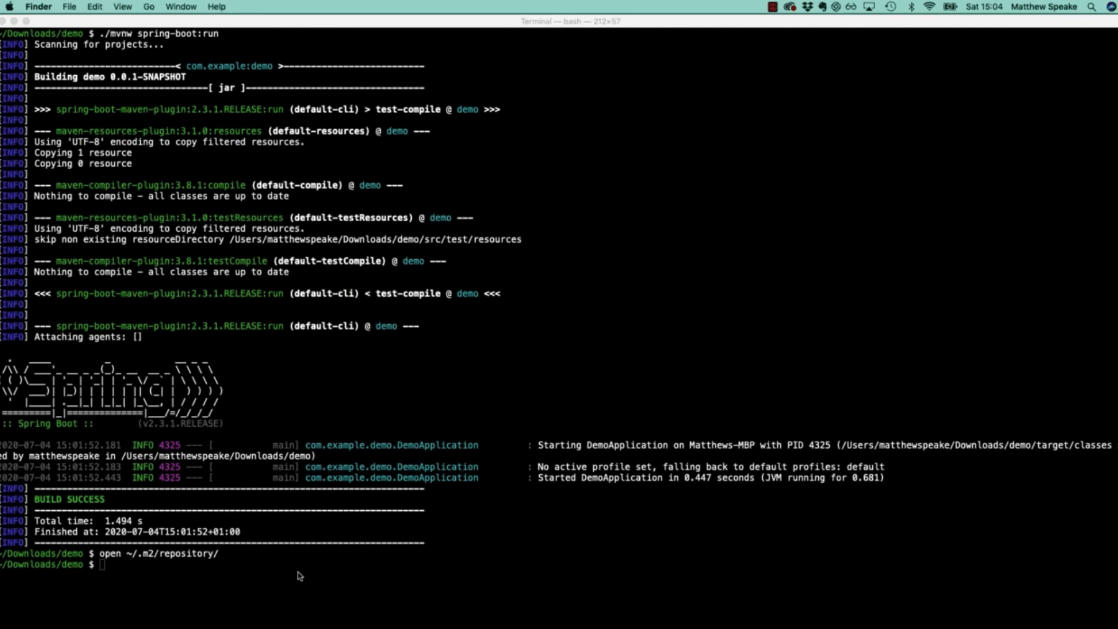
text(./mvnw clean)
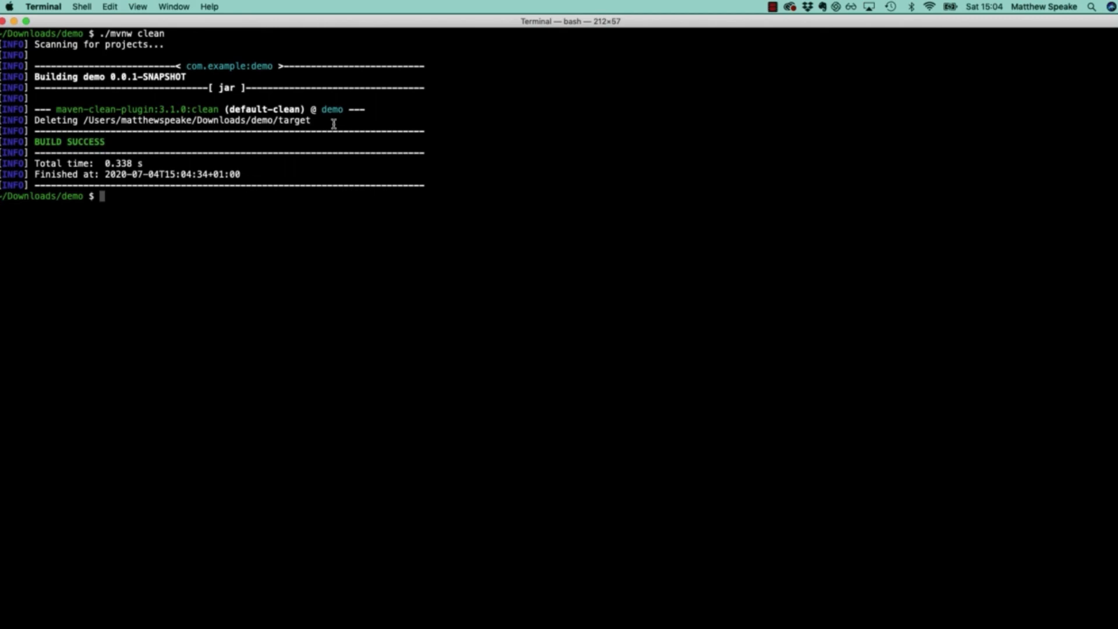
text(./mvnw com)
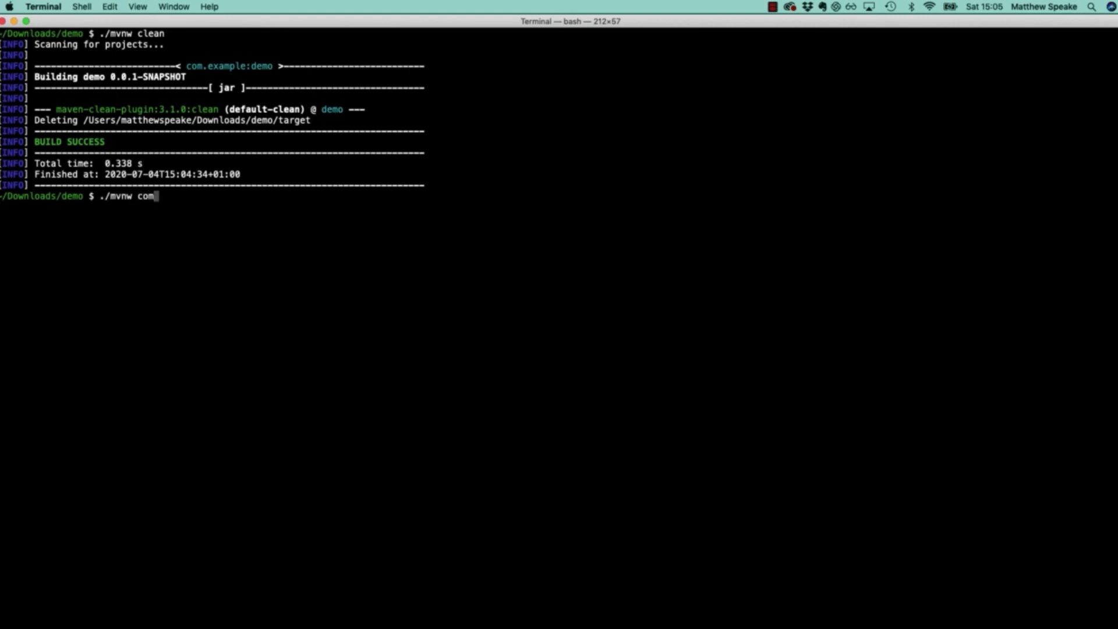